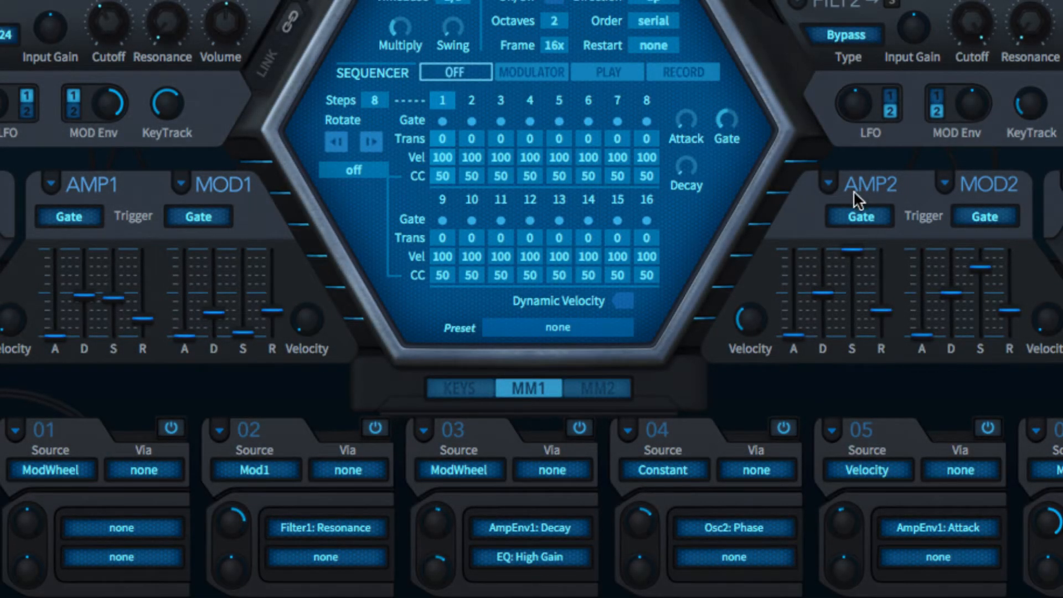
mouse_move(223, 190)
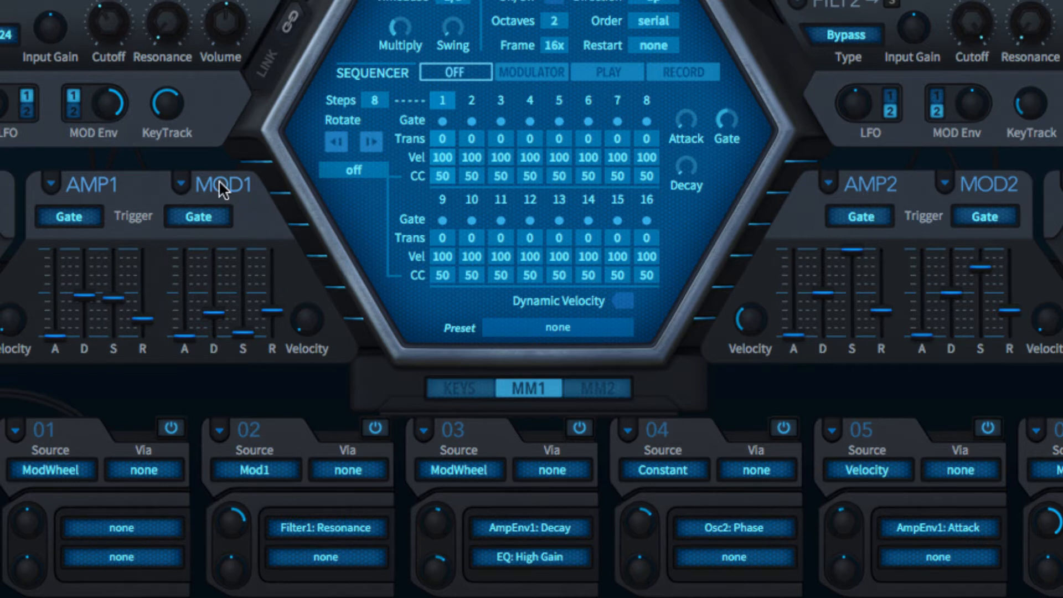
mouse_move(197, 170)
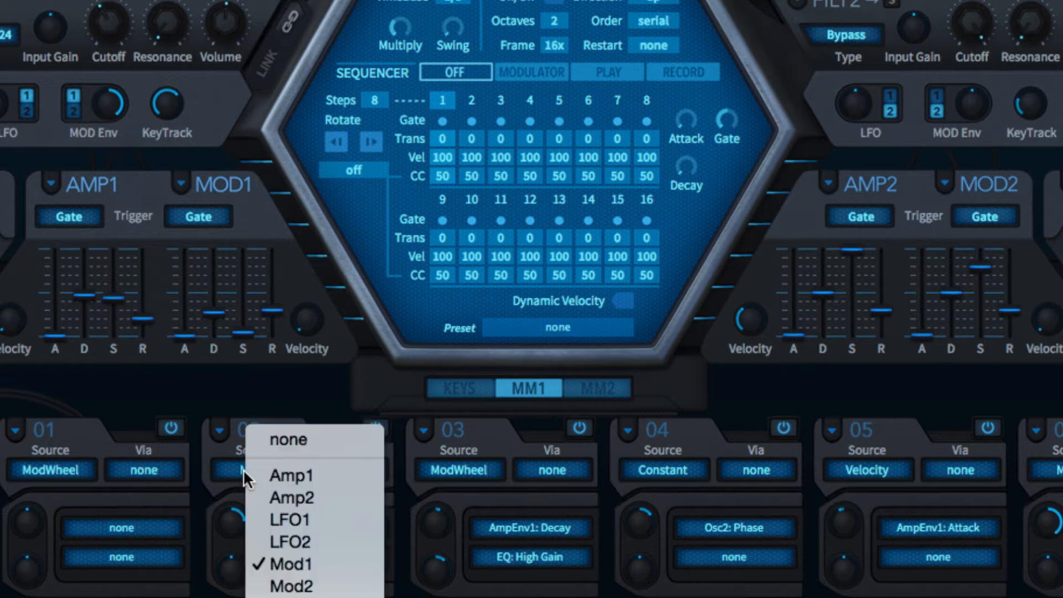
mouse_move(290, 543)
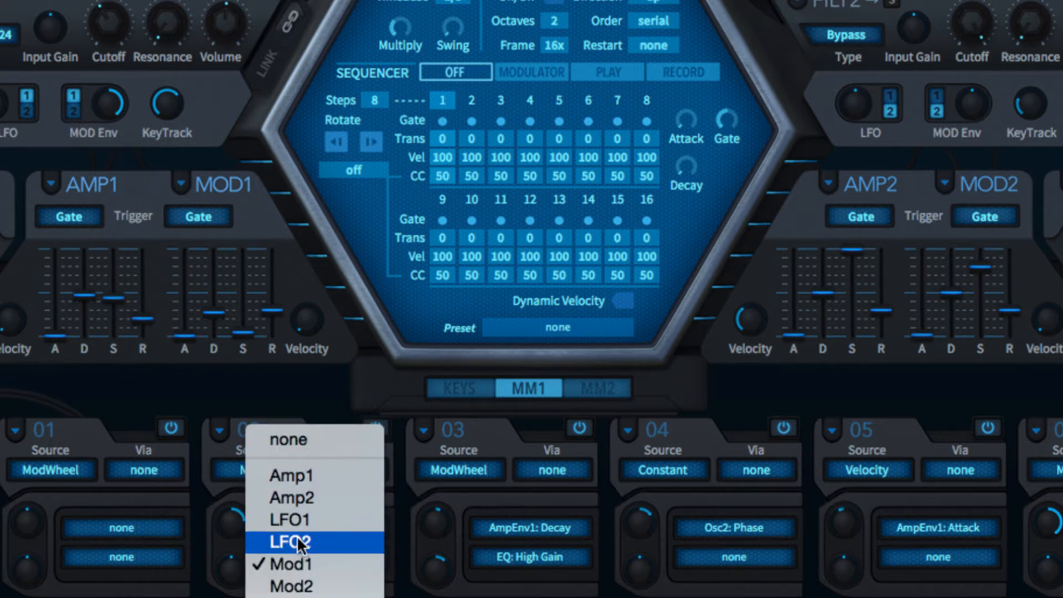
mouse_move(370, 390)
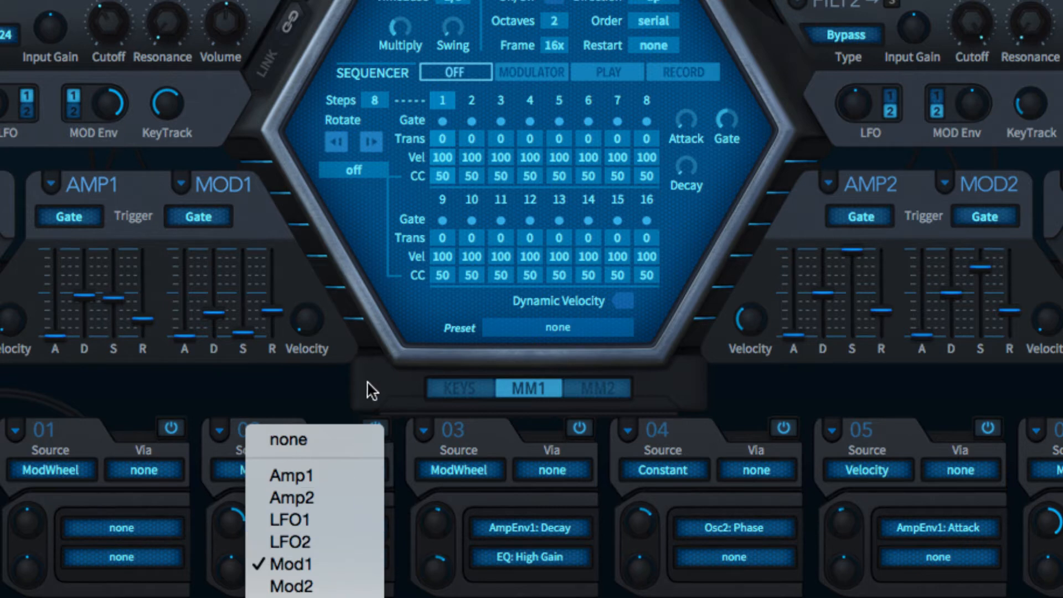
Reshape the AMP1 envelope with shorter decay, lower sustain and longer release
click(292, 563)
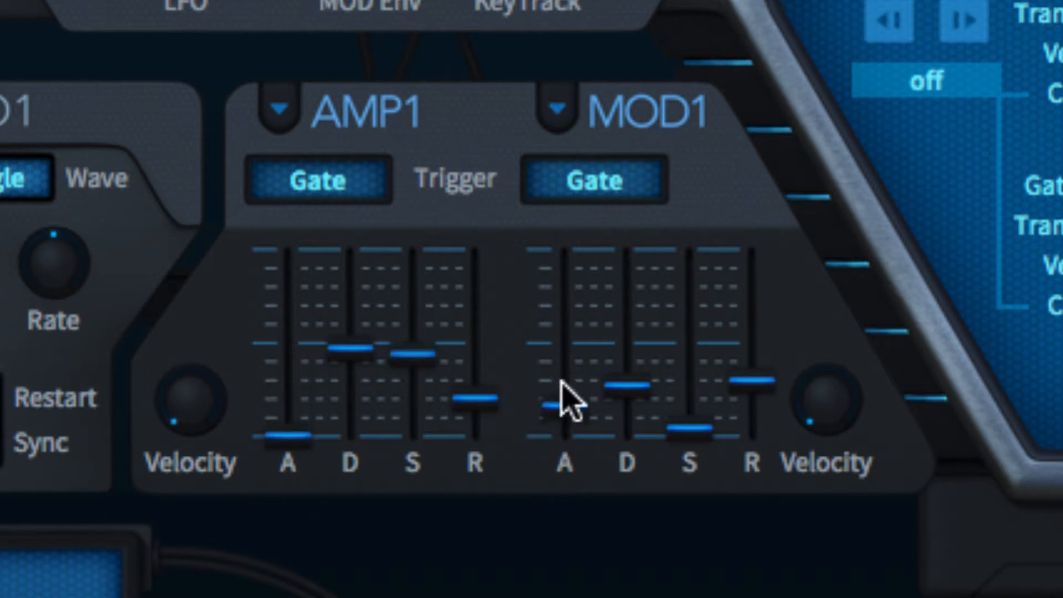
mouse_move(474, 400)
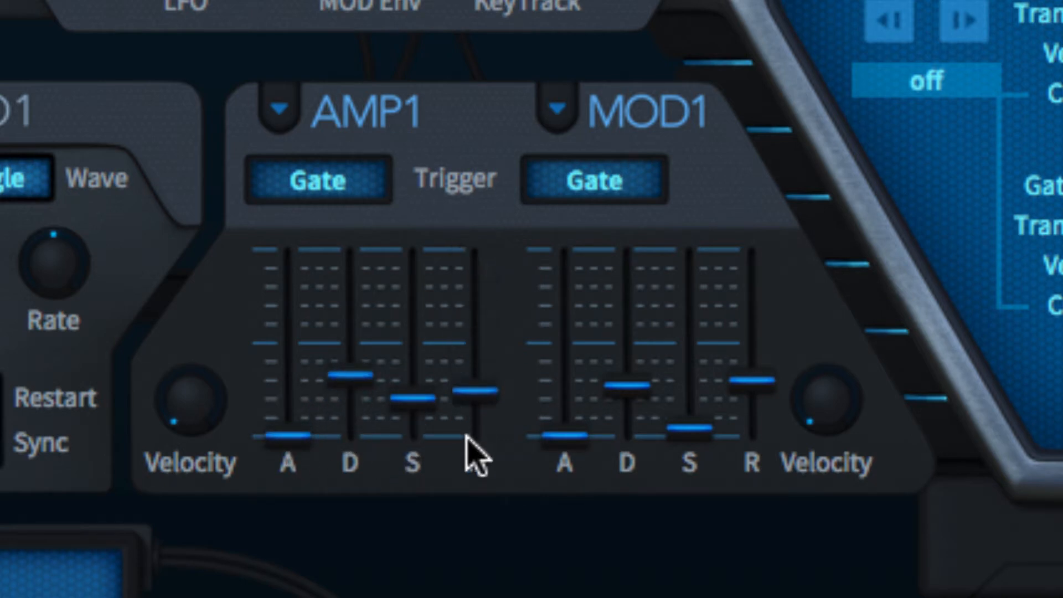
scroll(down, 3)
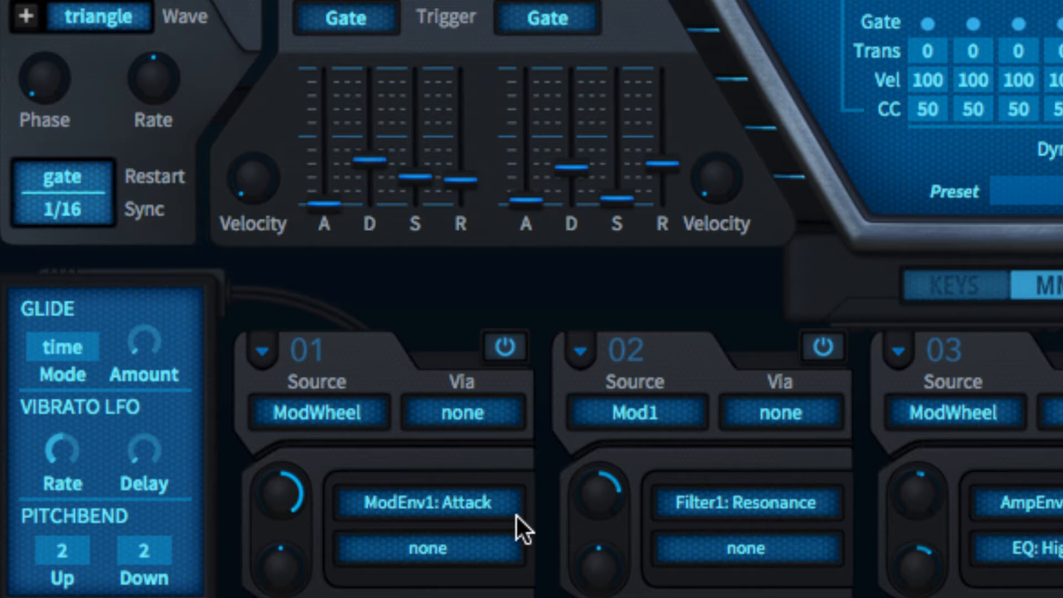
click(954, 284)
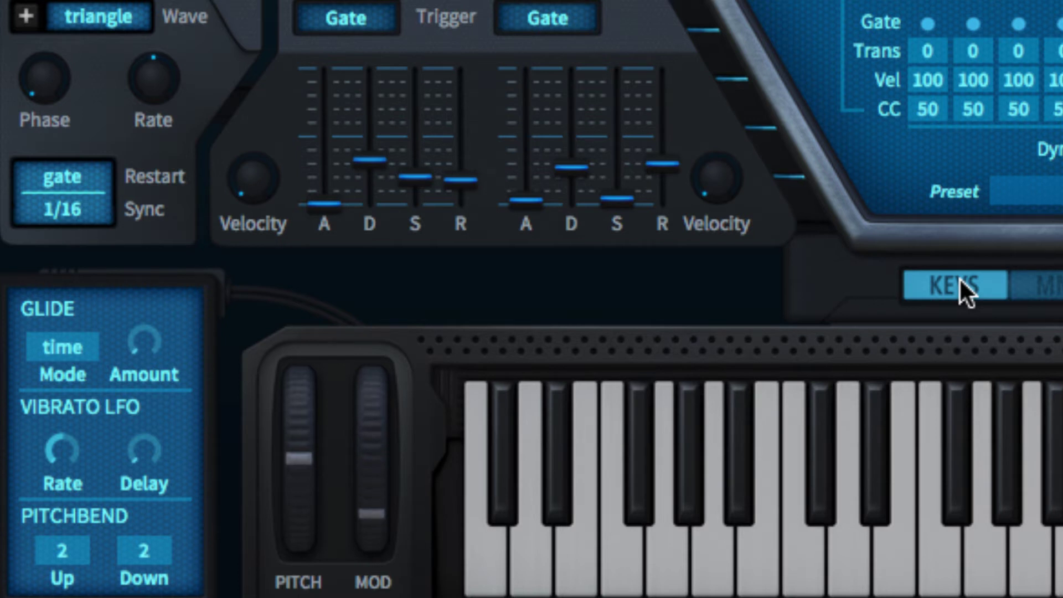
click(1044, 284)
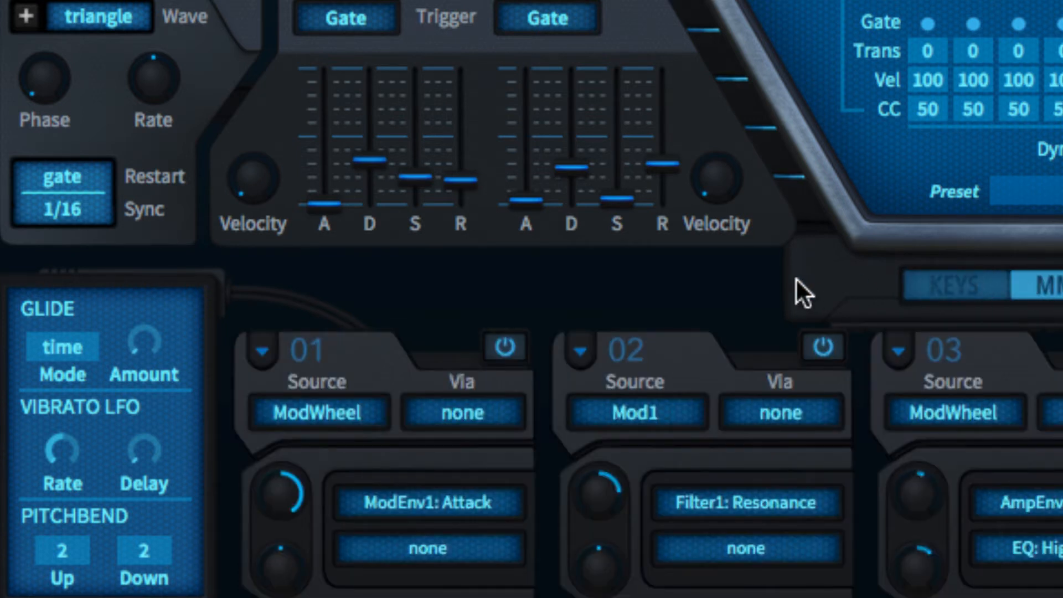
mouse_move(736, 95)
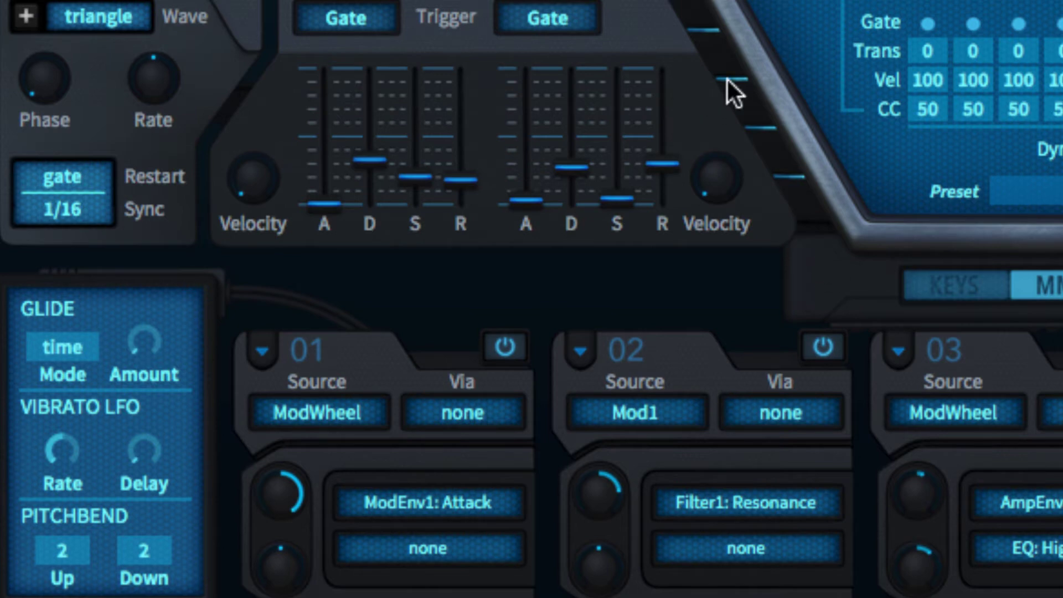
mouse_move(254, 196)
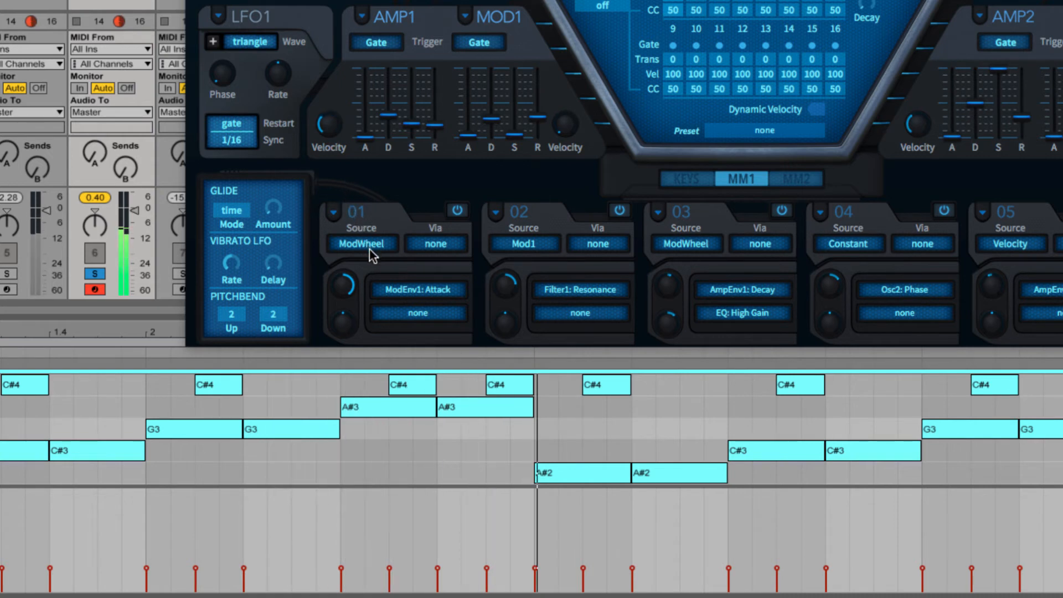
mouse_move(453, 277)
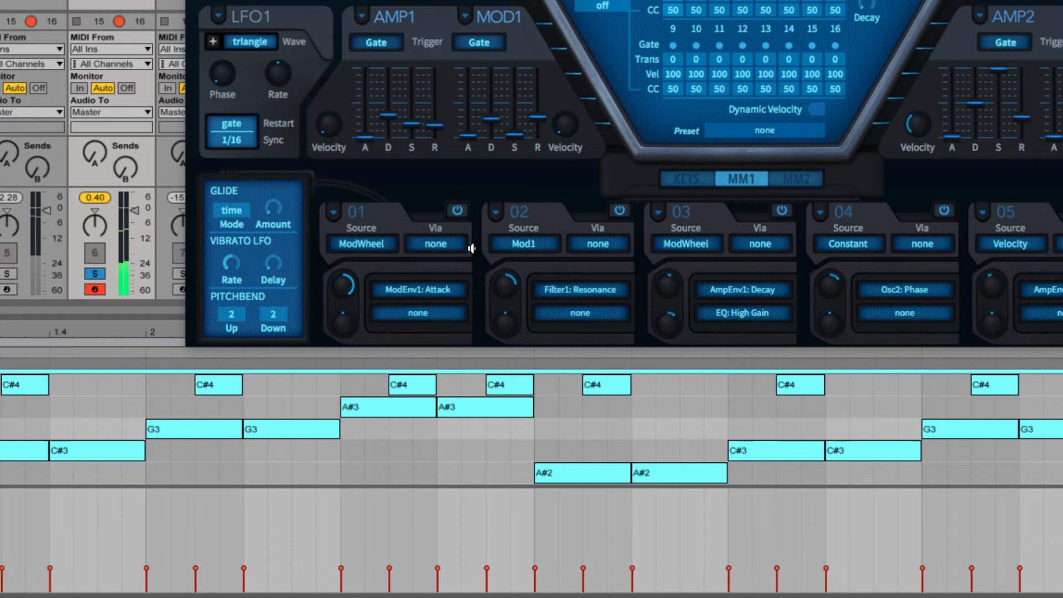
click(509, 385)
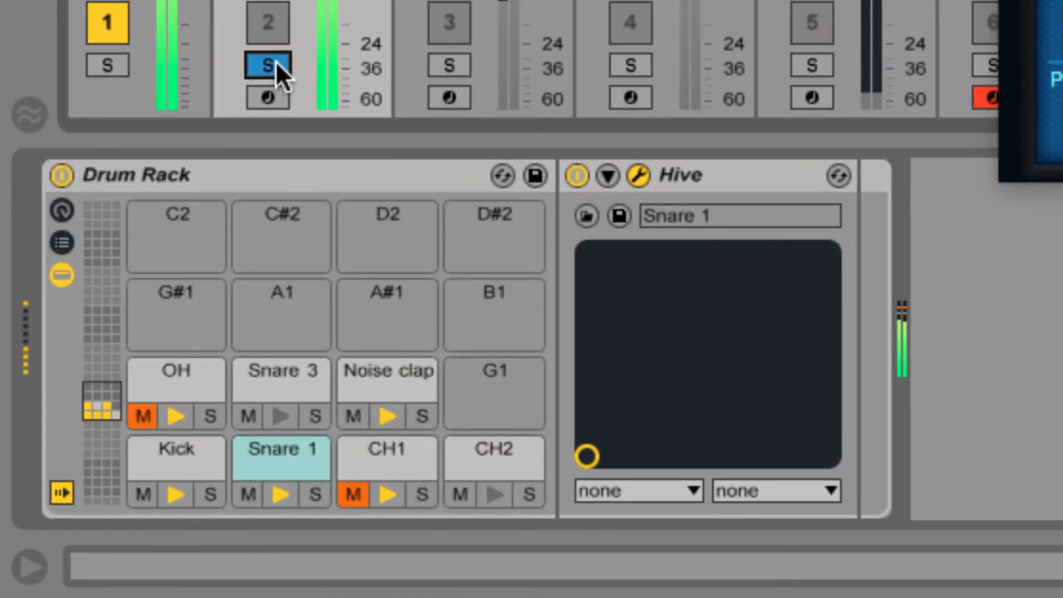
mouse_move(329, 504)
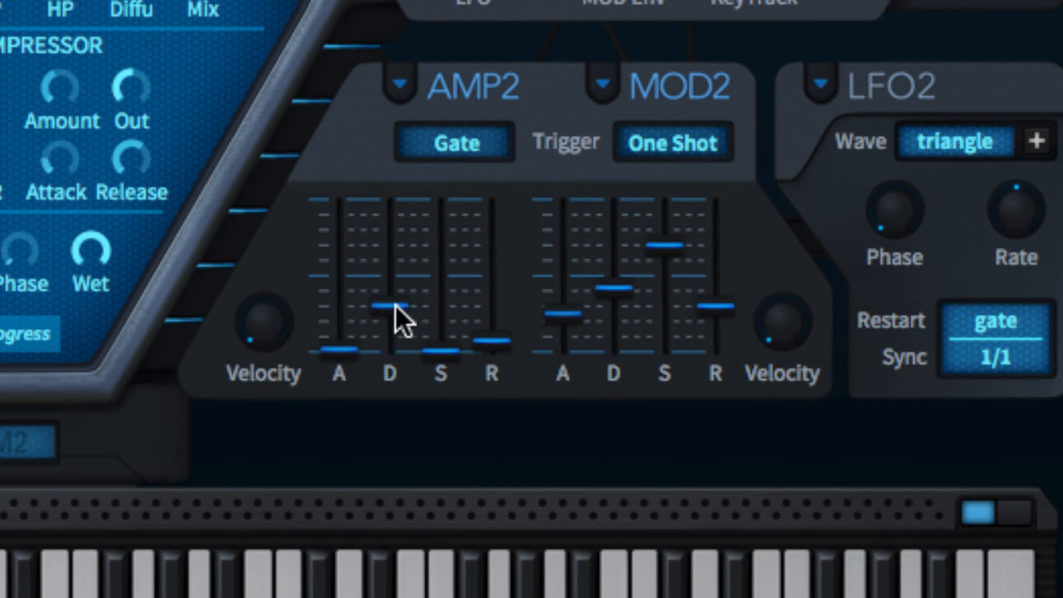
mouse_move(481, 156)
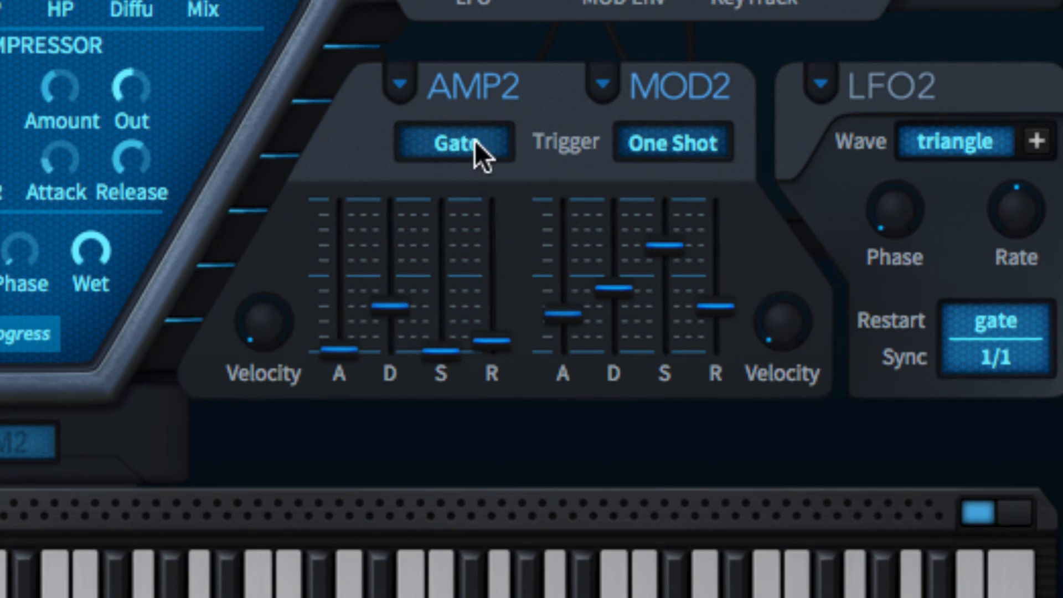
Switch the AMP2 envelope trigger mode to One Shot and lengthen its decay
click(453, 142)
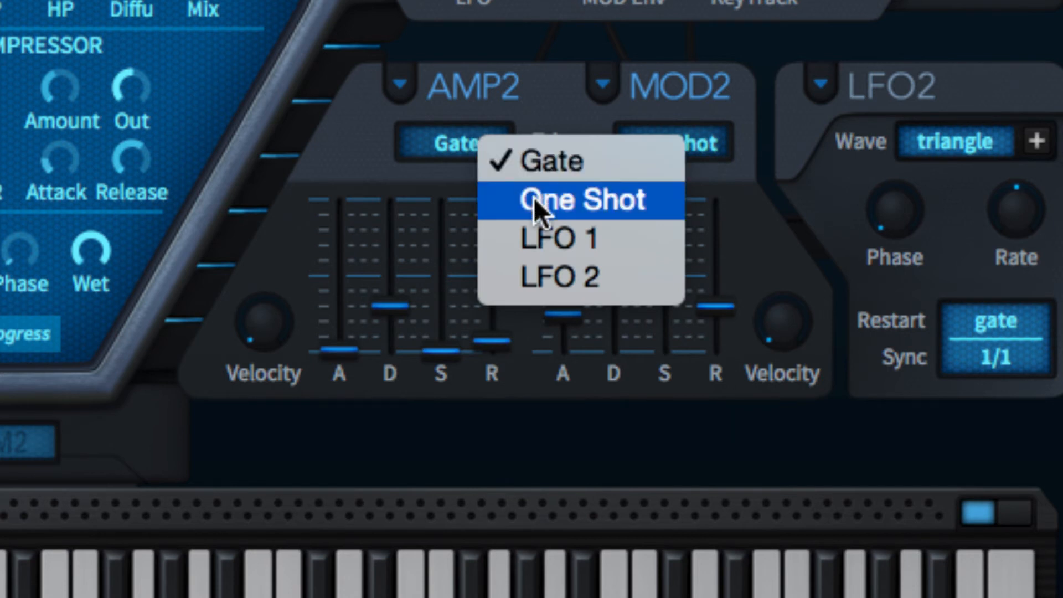
click(579, 199)
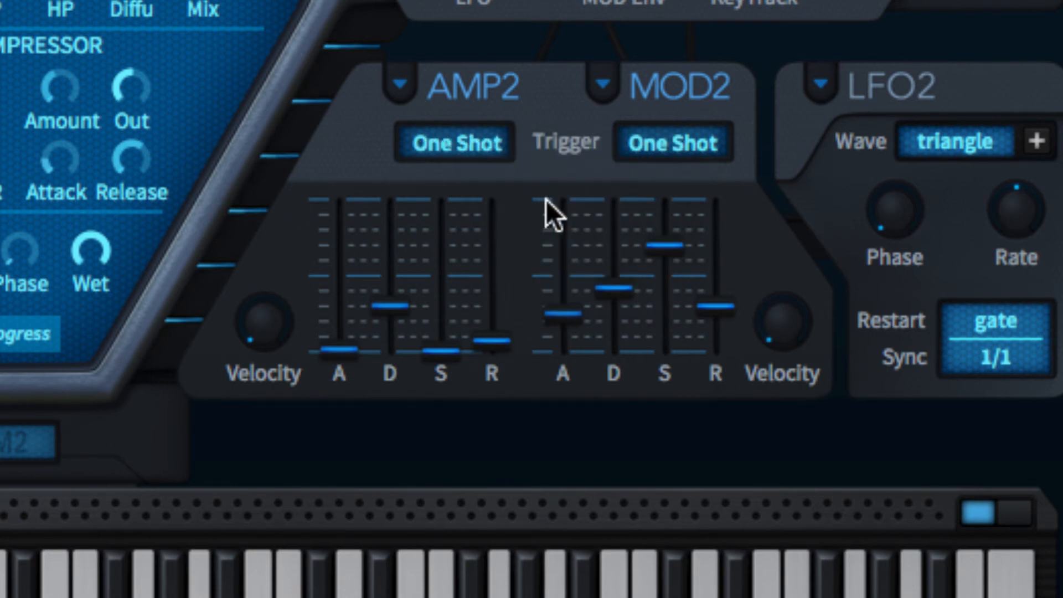
mouse_move(556, 163)
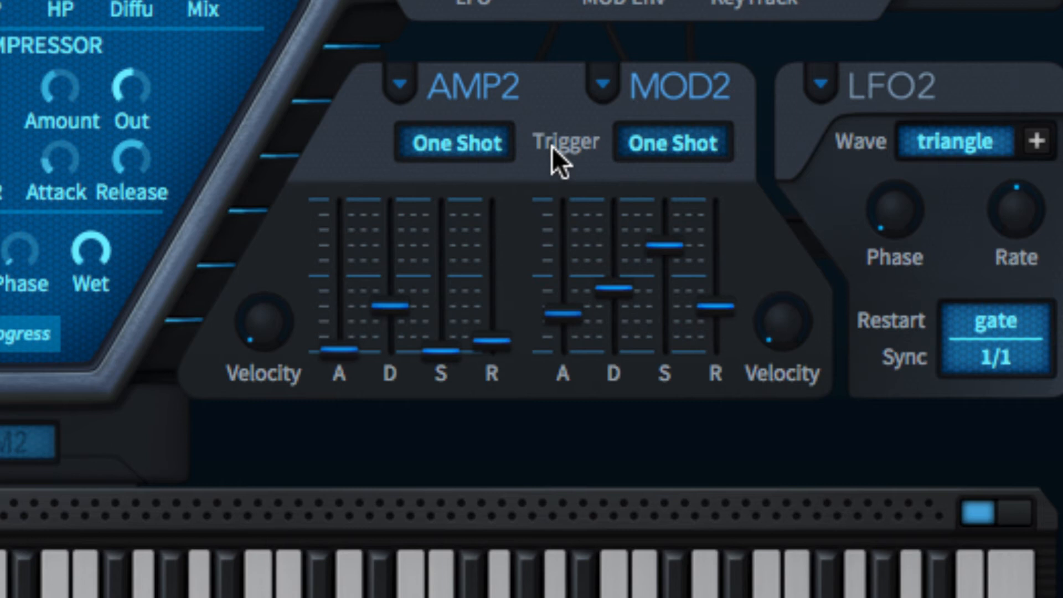
mouse_move(393, 312)
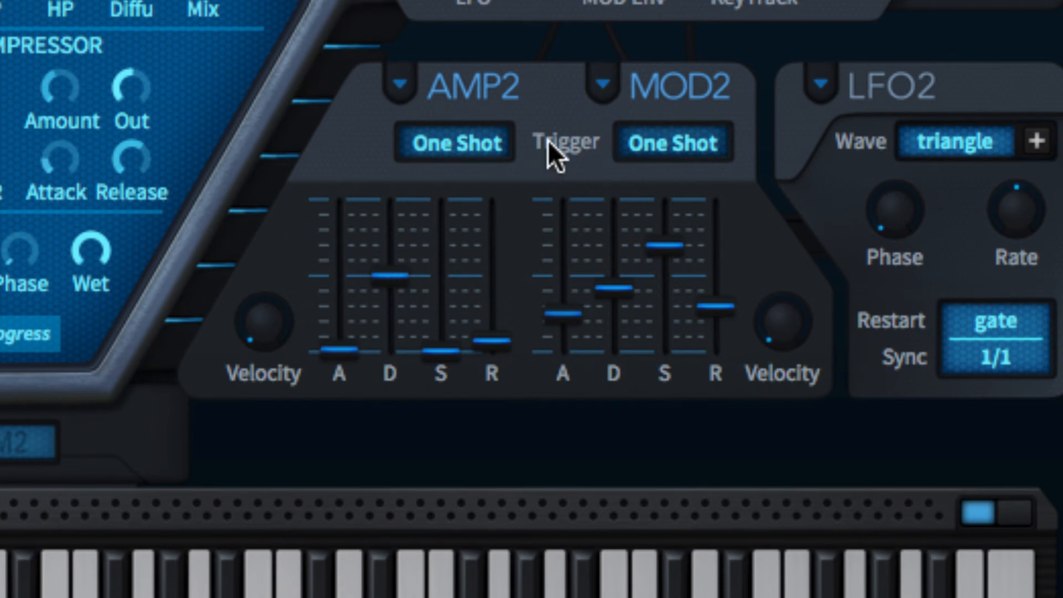
click(453, 142)
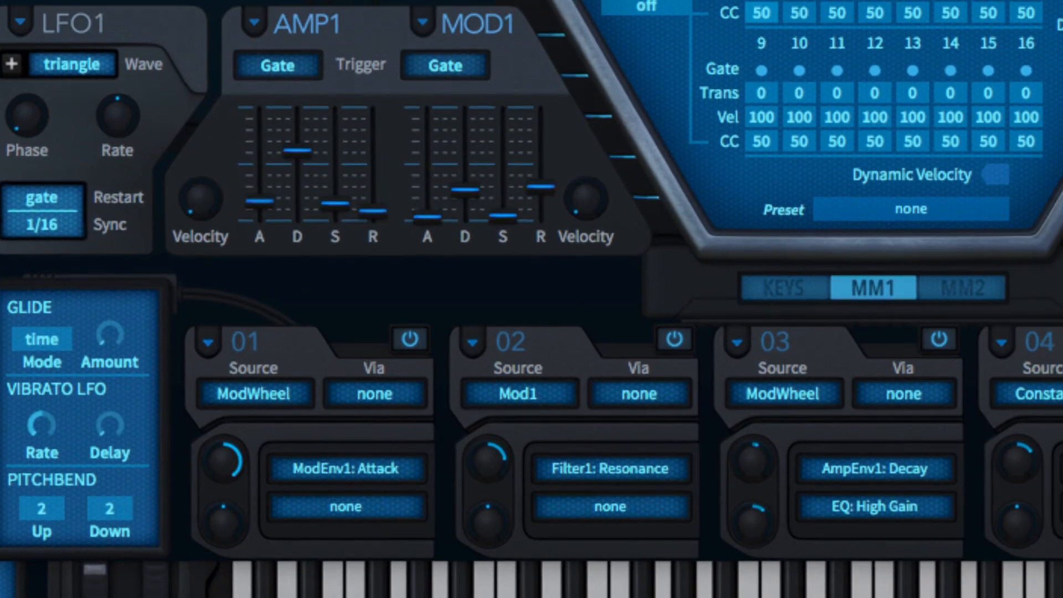
Set AMP1 trigger to LFO 1, and LFO1 to 1/32 sync with saw up wave
click(276, 66)
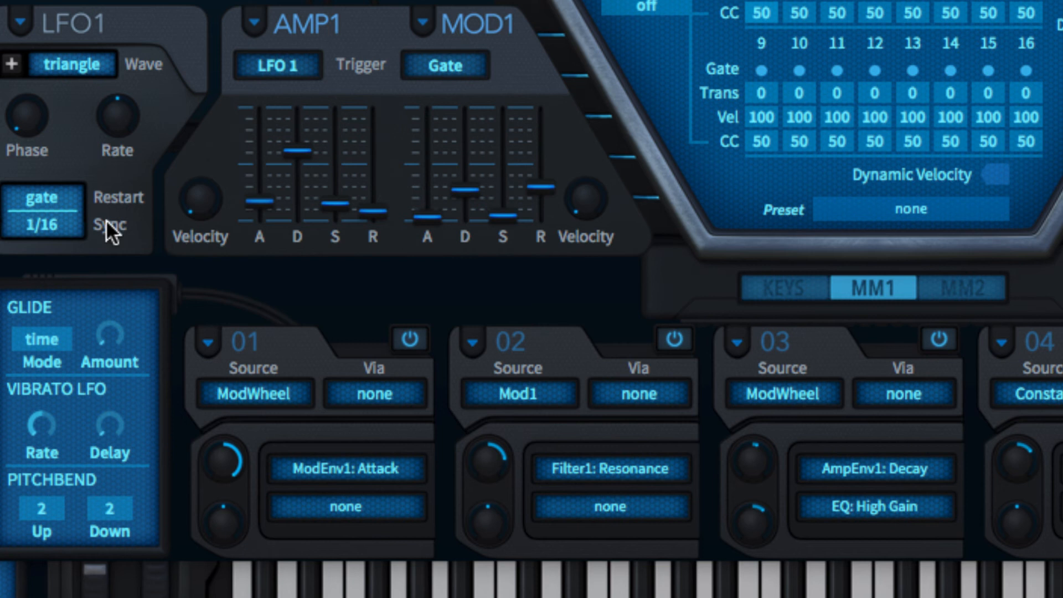
mouse_move(67, 230)
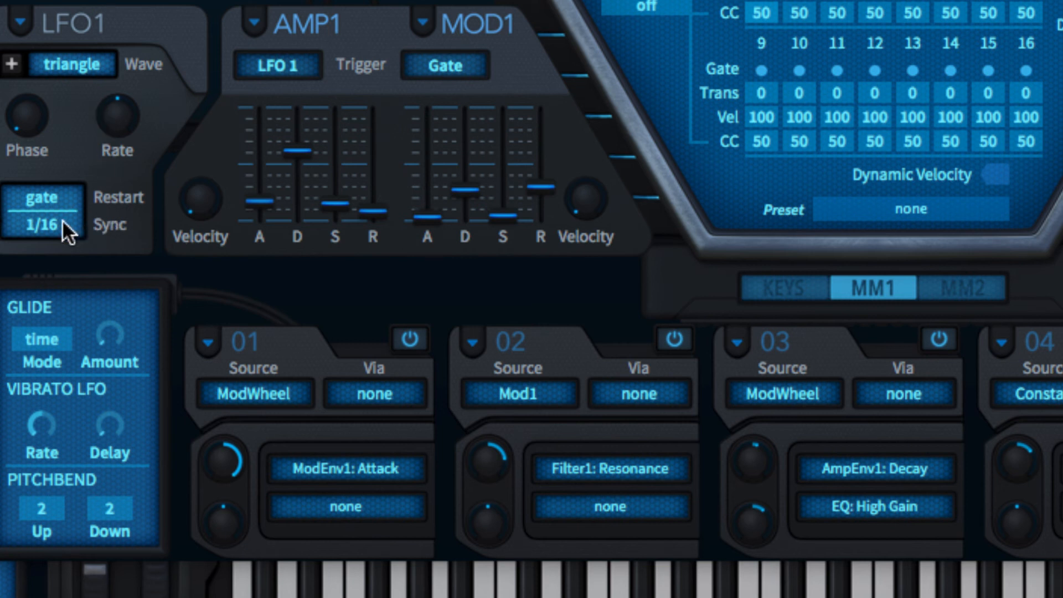
click(42, 225)
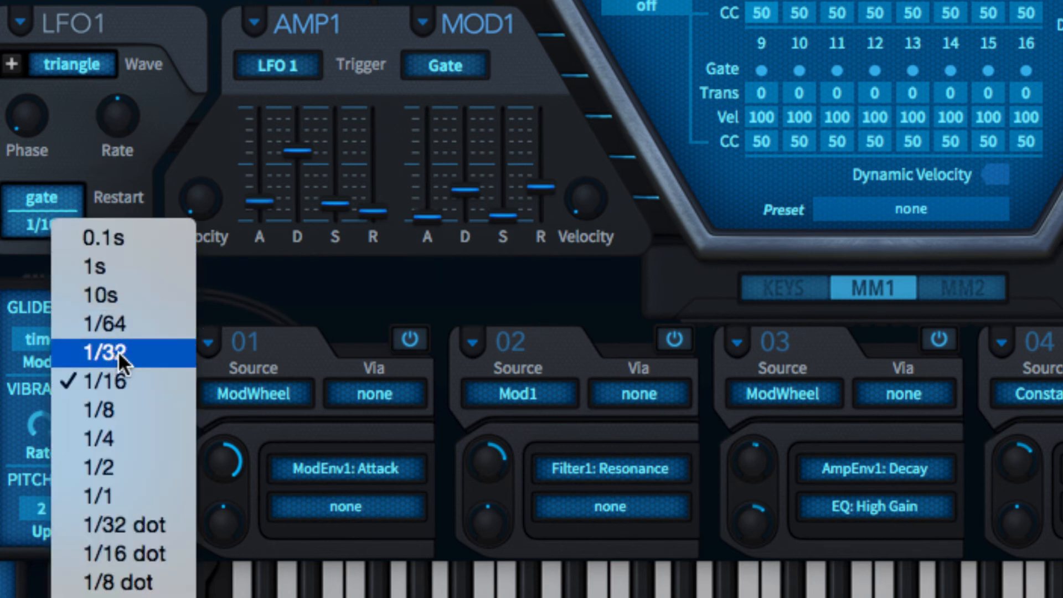
click(115, 353)
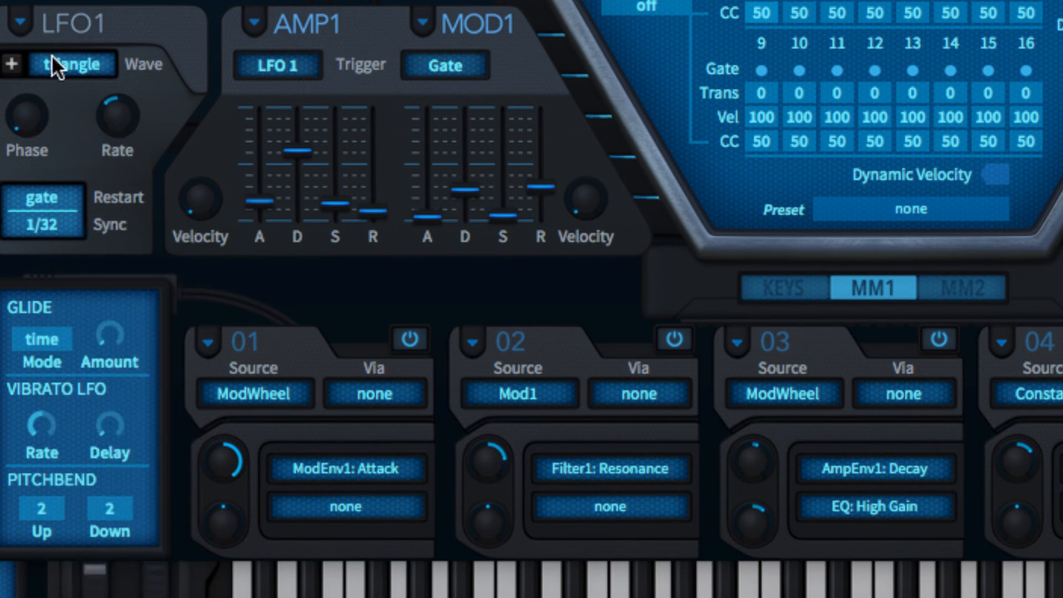
click(72, 65)
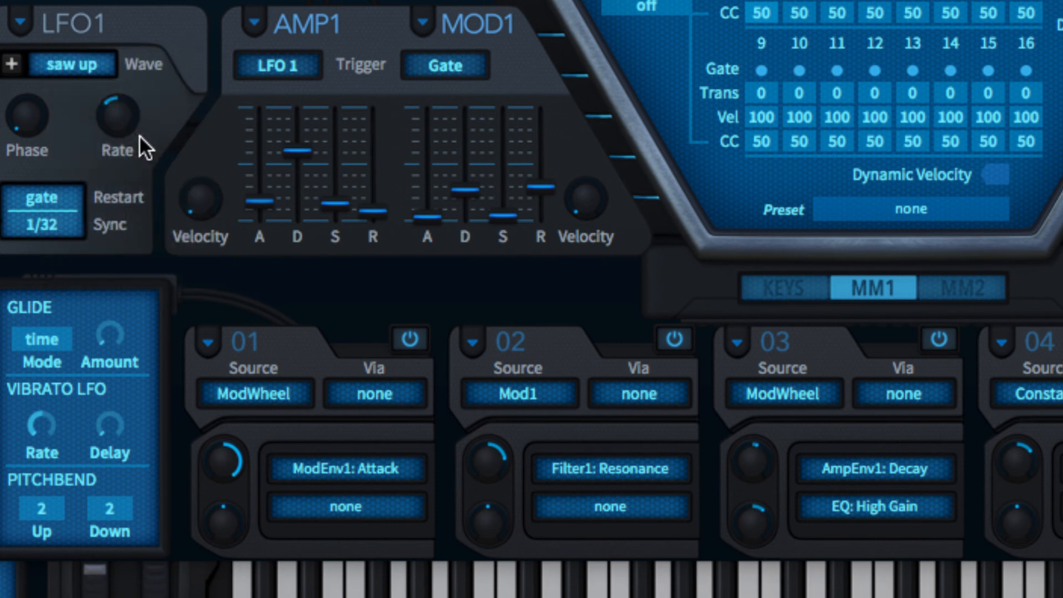
mouse_move(133, 119)
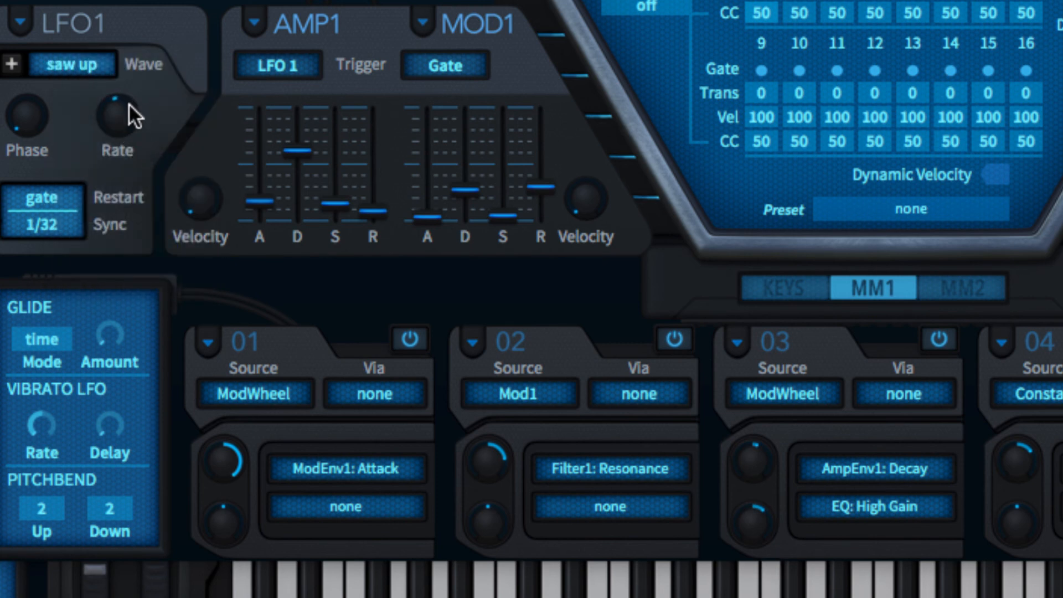
mouse_move(106, 118)
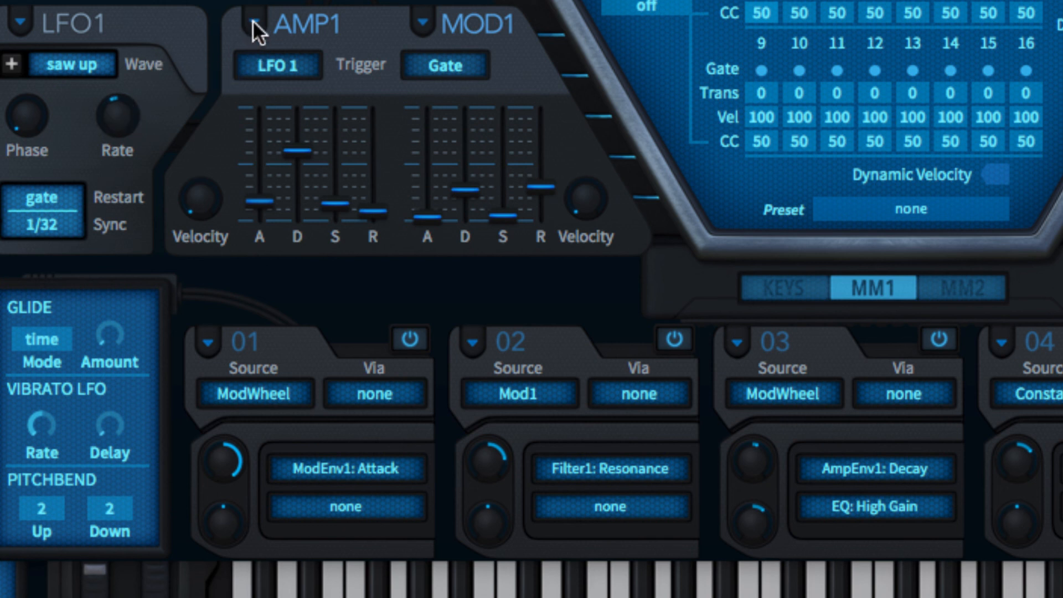
mouse_move(433, 13)
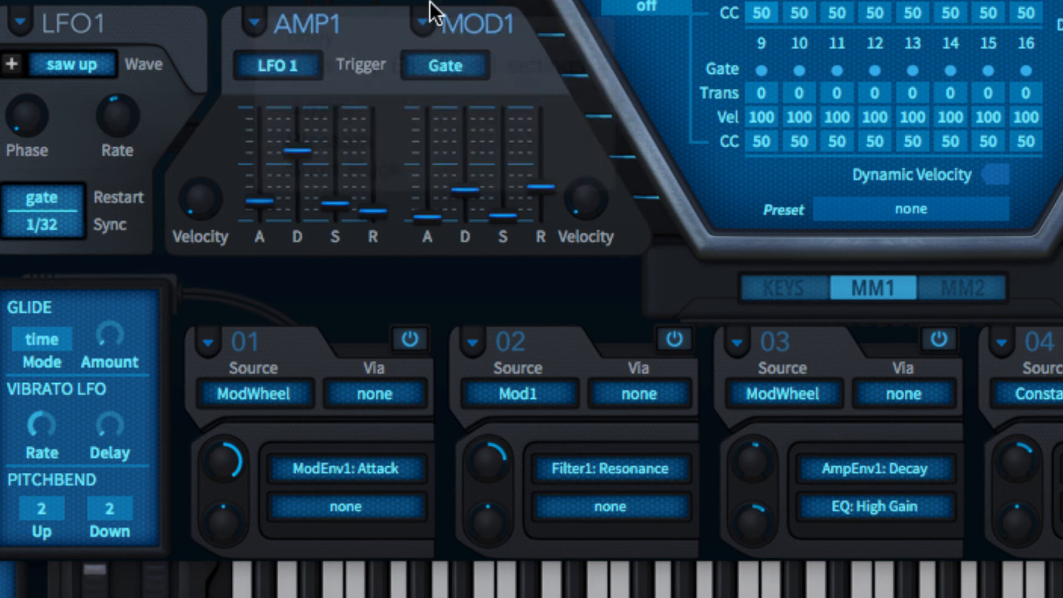